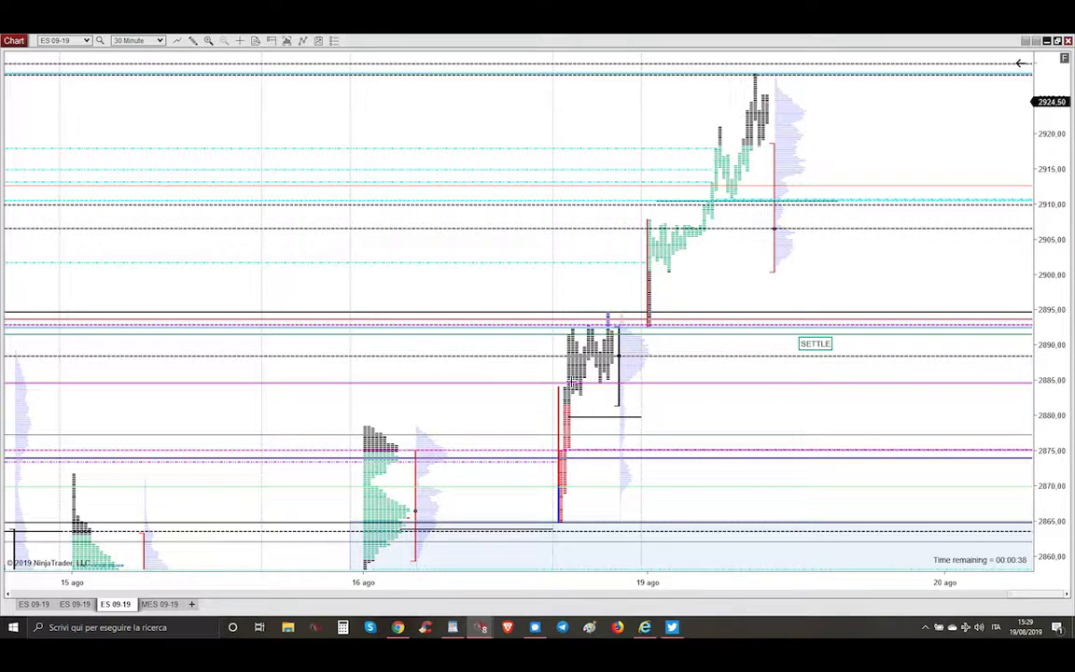
pyautogui.moveTo(547, 440)
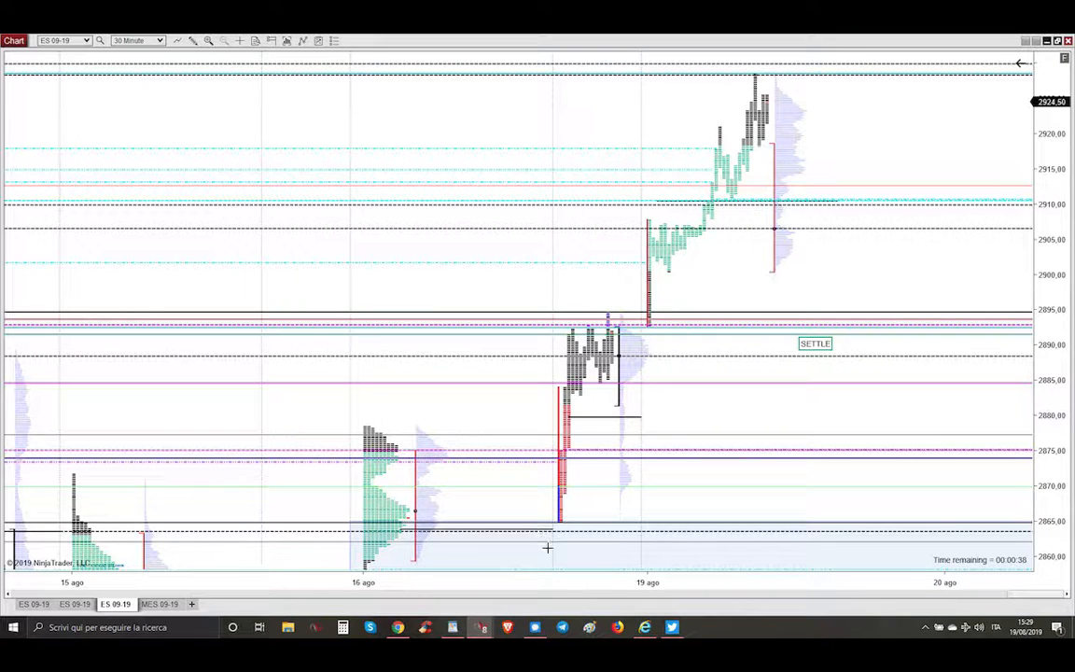
pyautogui.moveTo(564, 562)
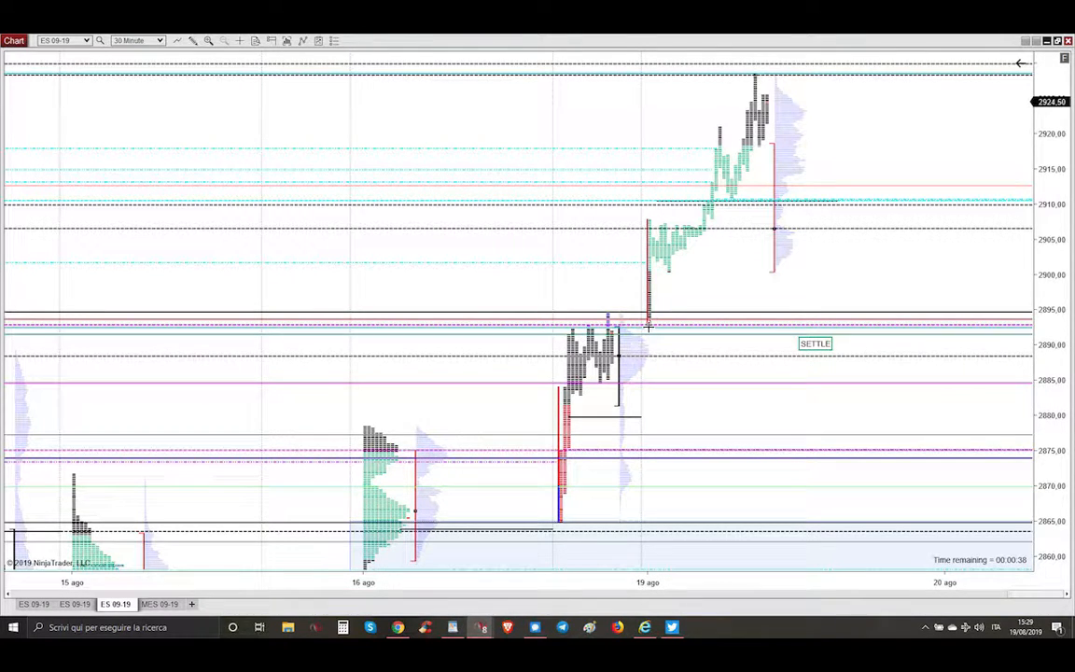
pyautogui.moveTo(696, 227)
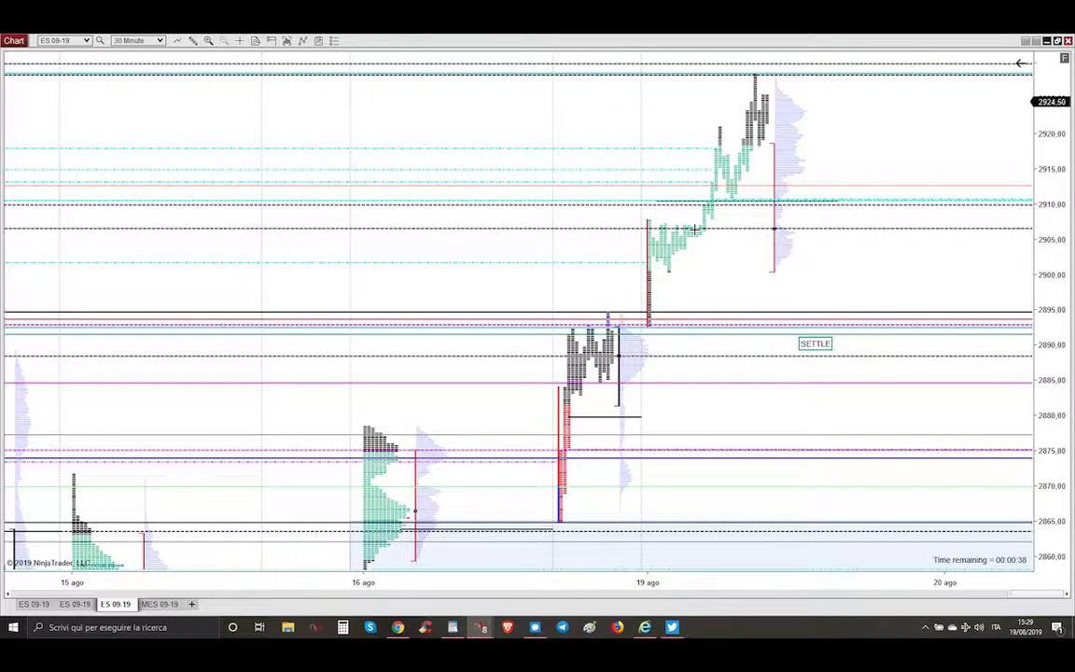
pyautogui.moveTo(728, 199)
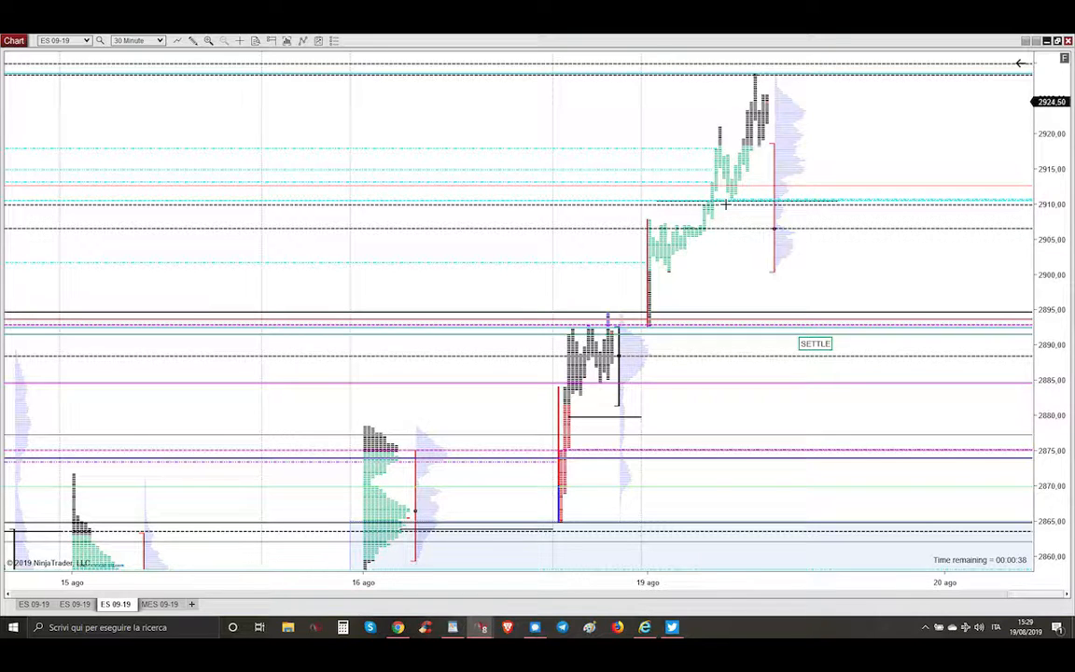
pyautogui.moveTo(724, 208)
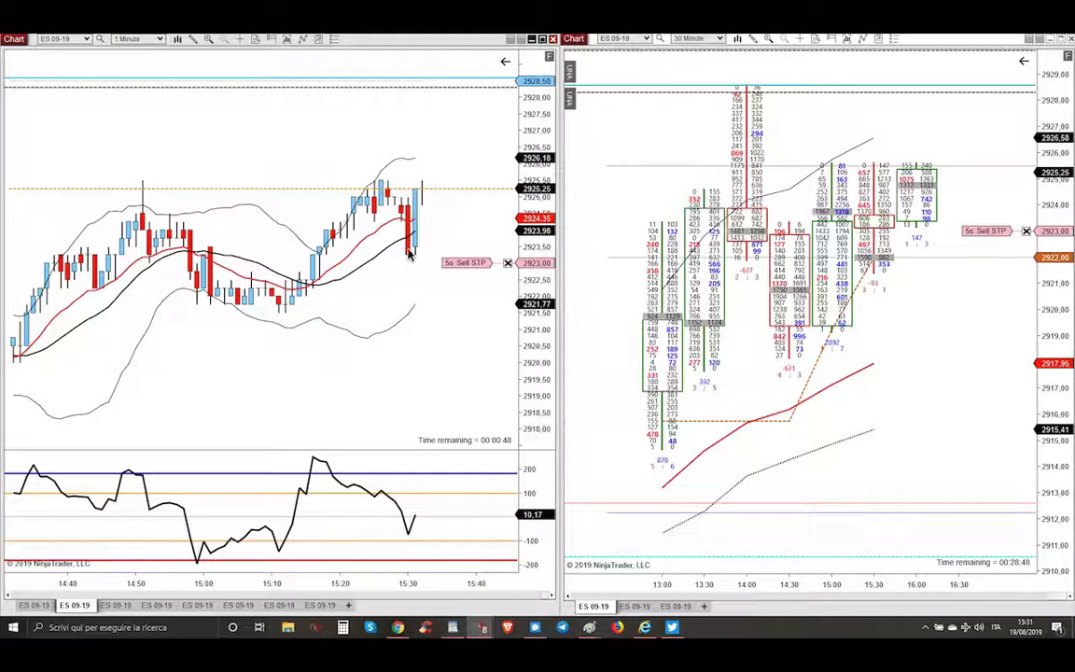
pyautogui.moveTo(454, 269)
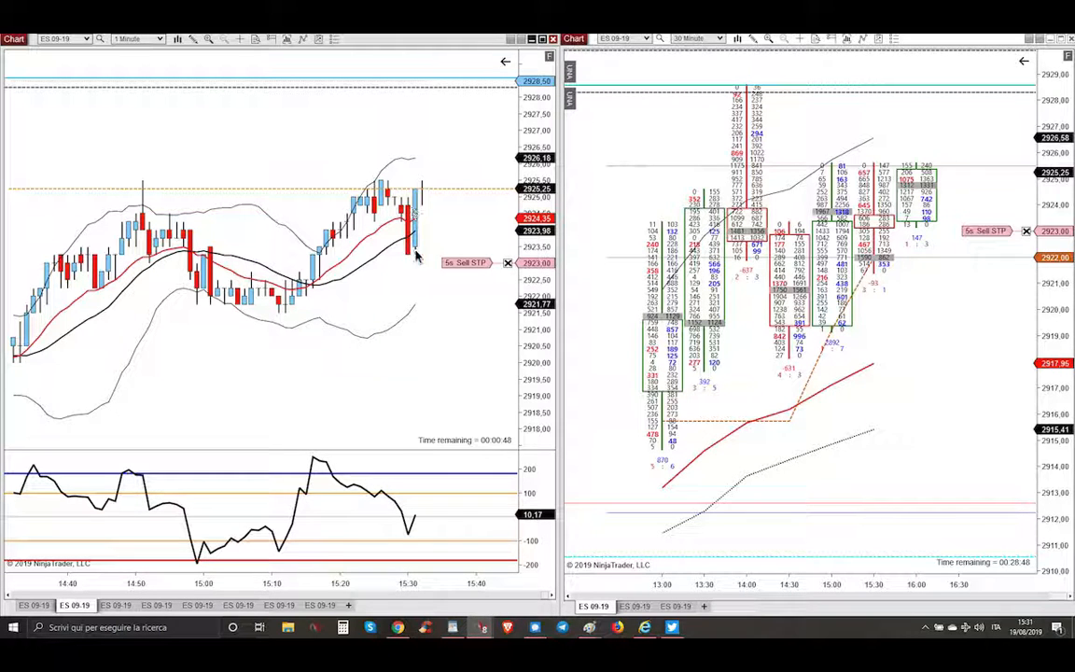
pyautogui.moveTo(938, 222)
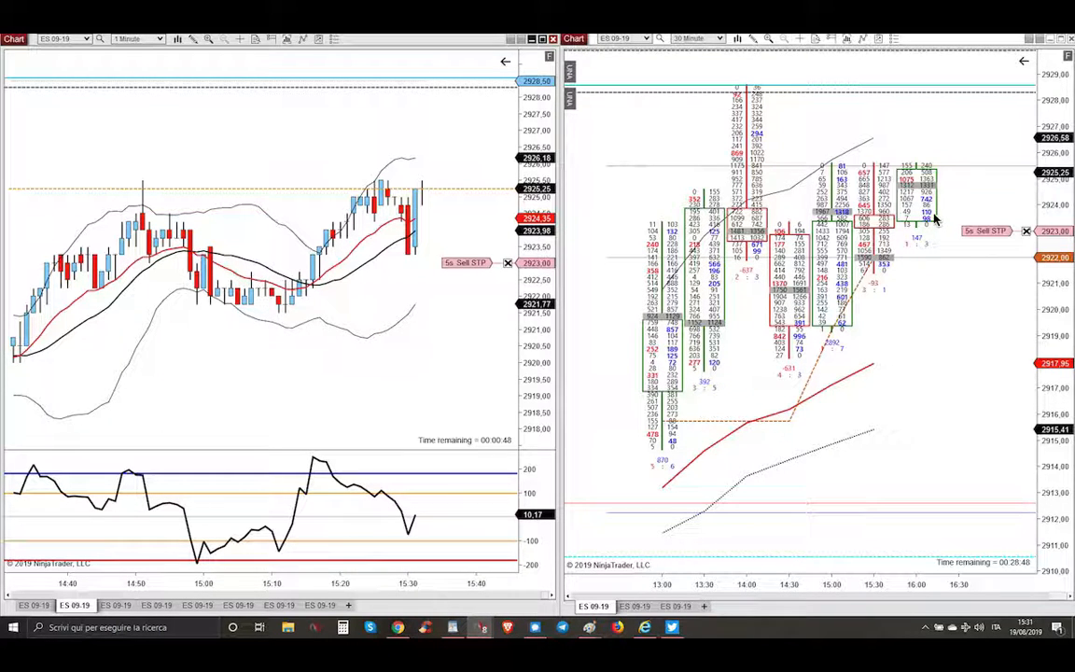
pyautogui.moveTo(920, 187)
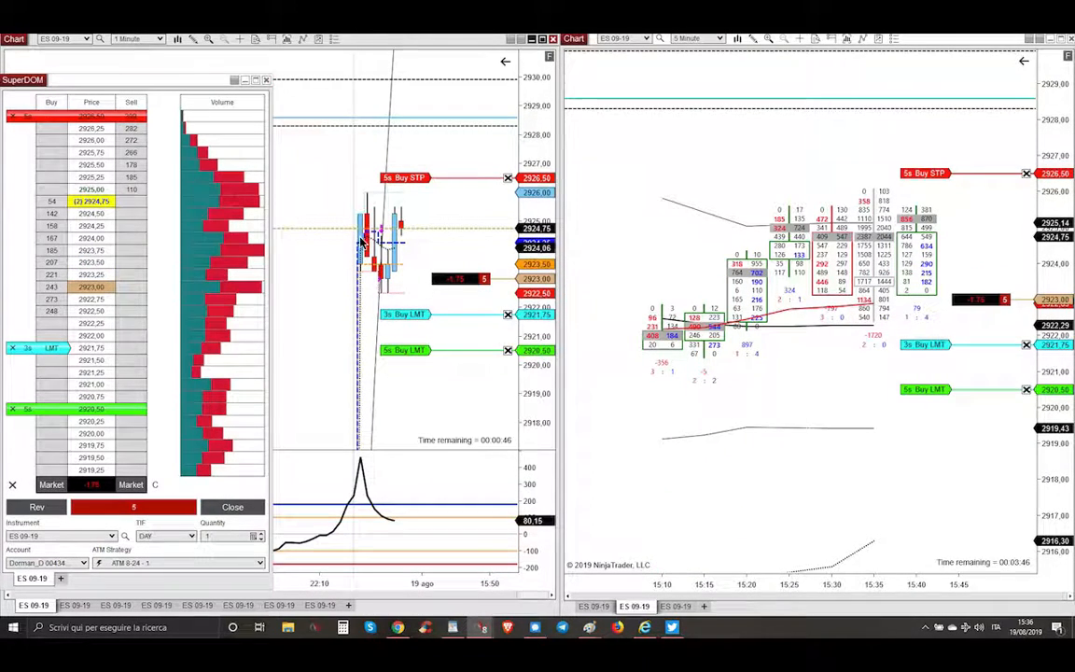
pyautogui.moveTo(411, 250)
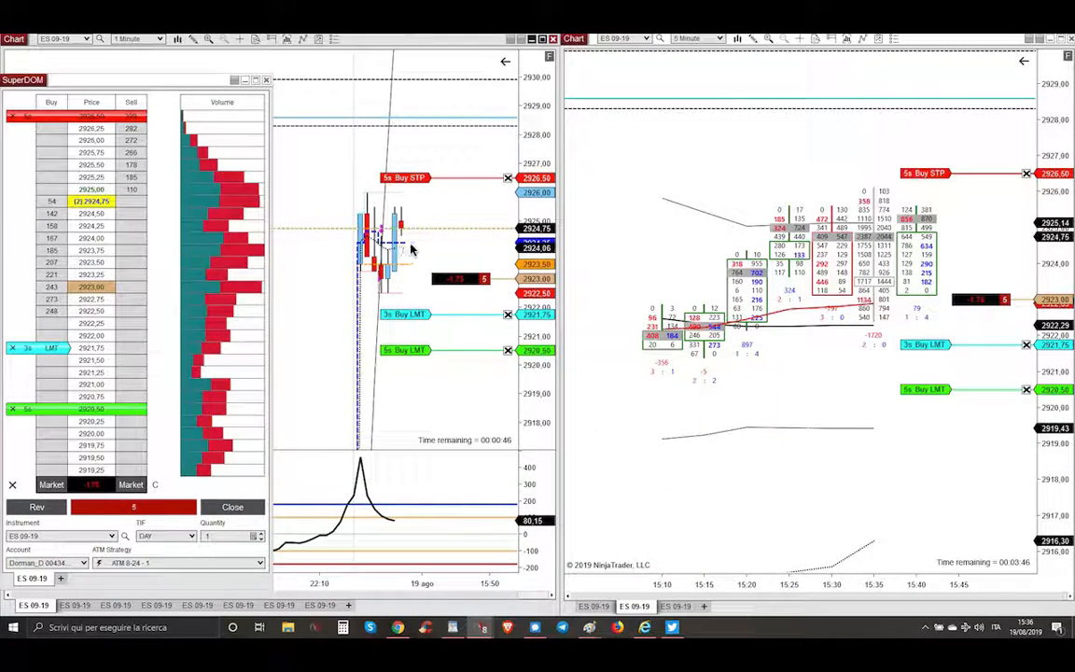
pyautogui.moveTo(968, 211)
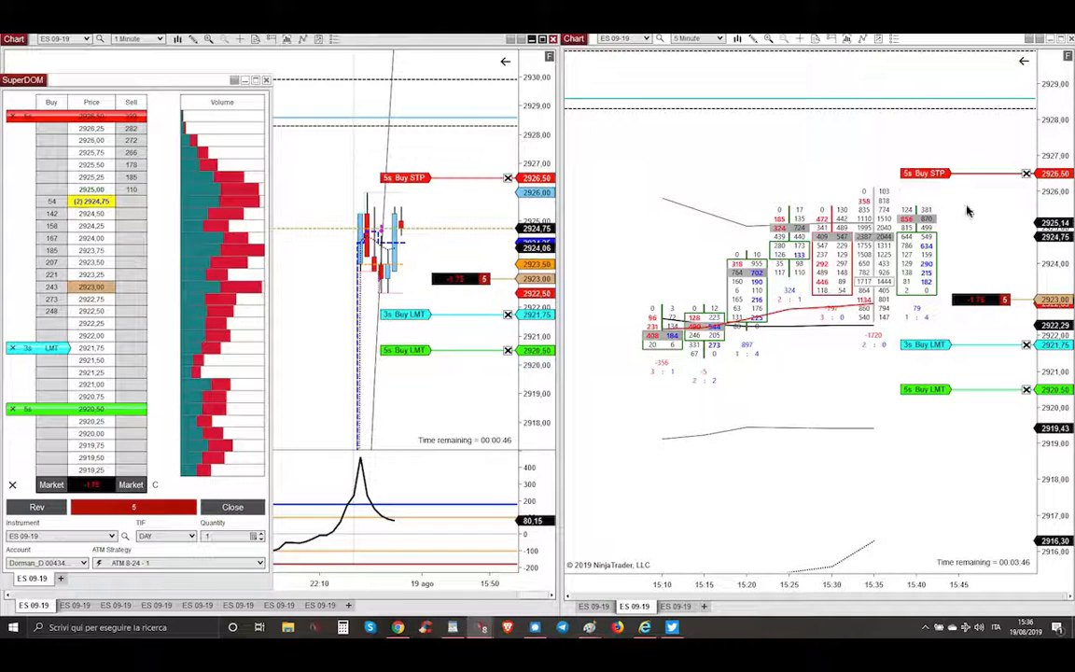
pyautogui.moveTo(891, 227)
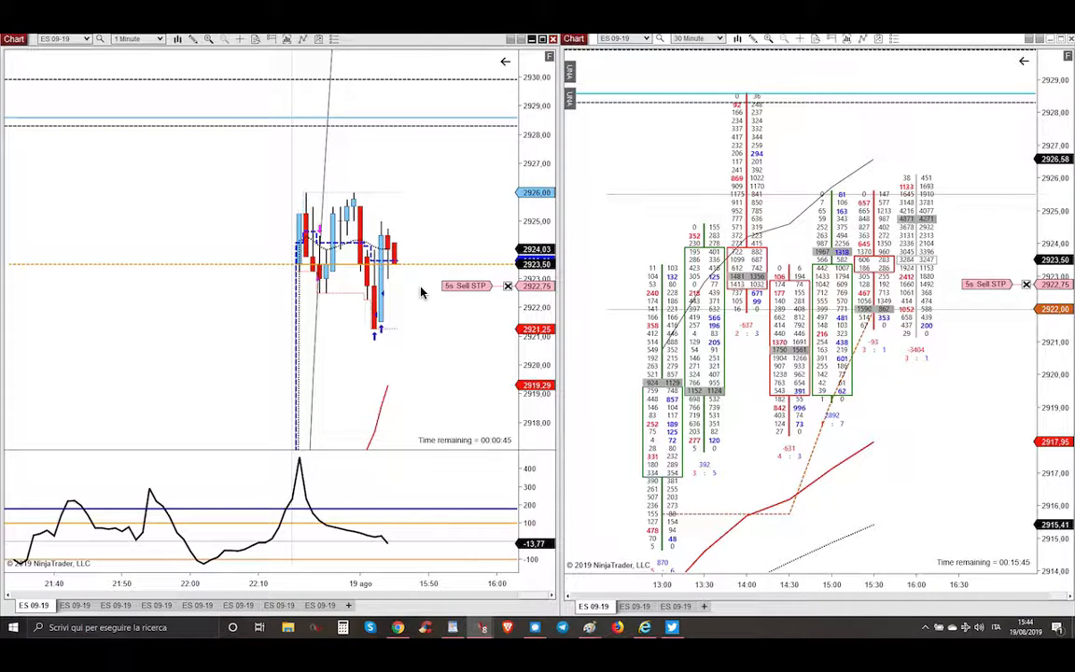
pyautogui.moveTo(401, 273)
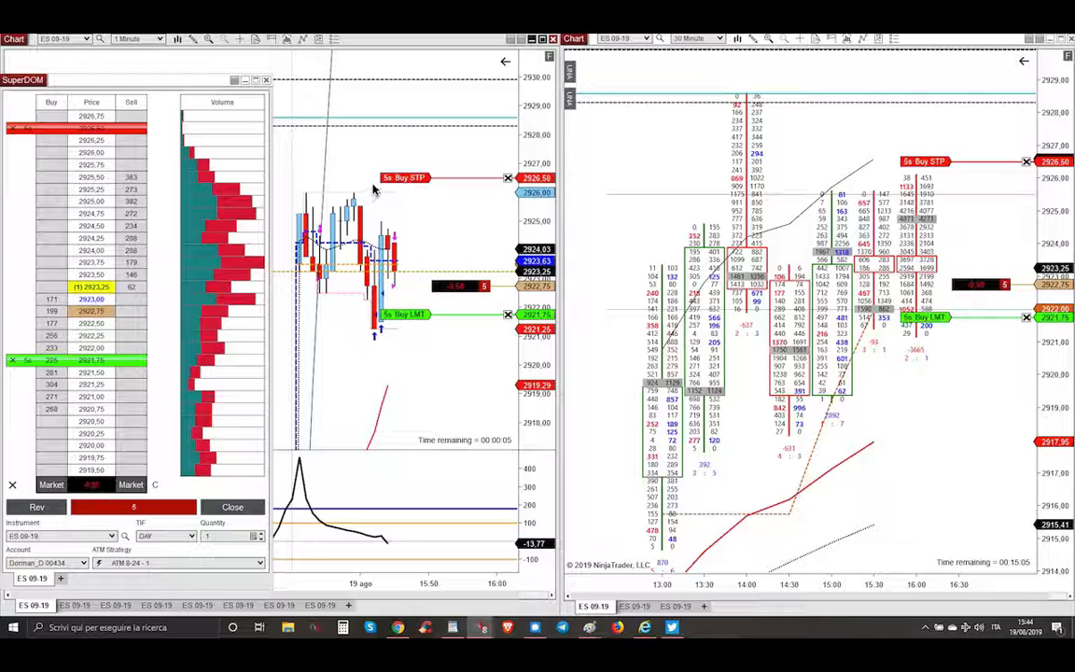
pyautogui.moveTo(443, 325)
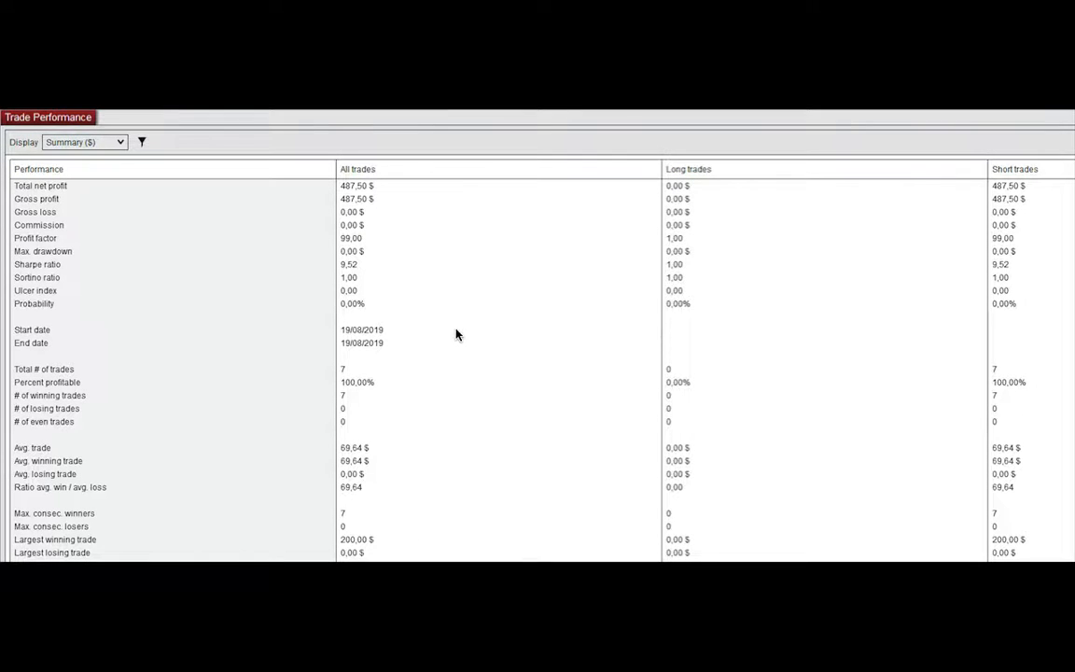
pyautogui.moveTo(467, 318)
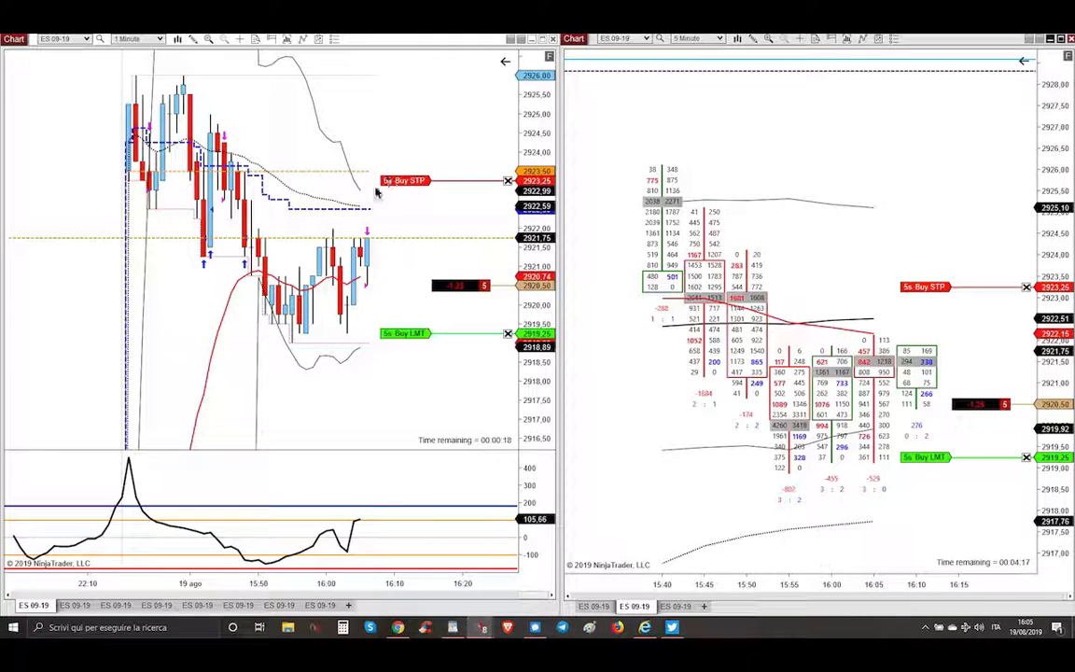
pyautogui.moveTo(324, 203)
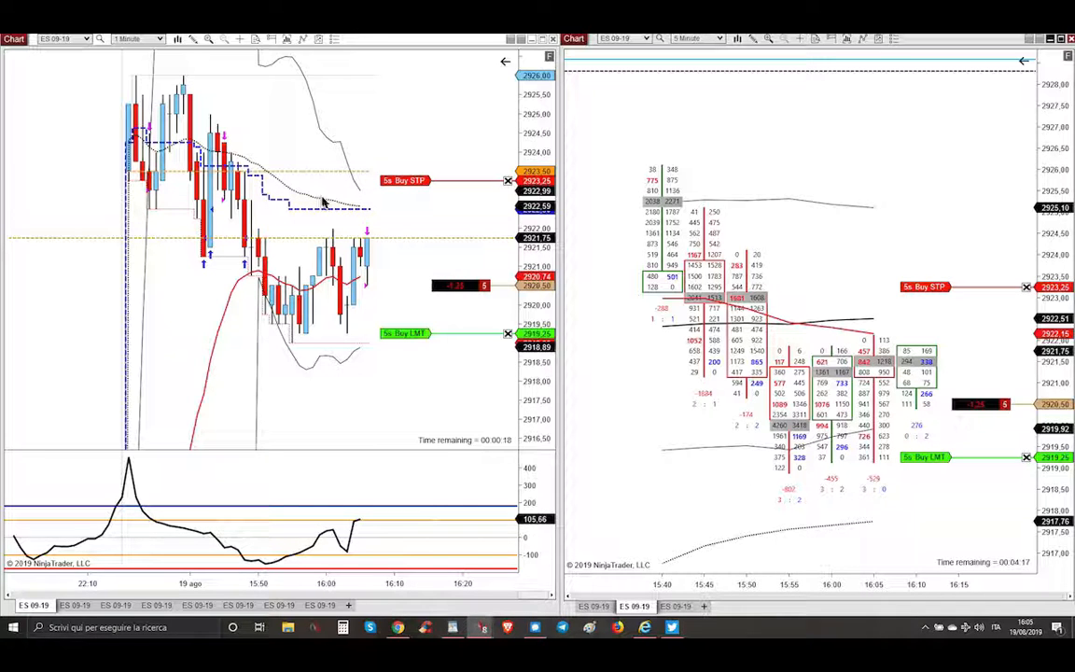
pyautogui.moveTo(346, 218)
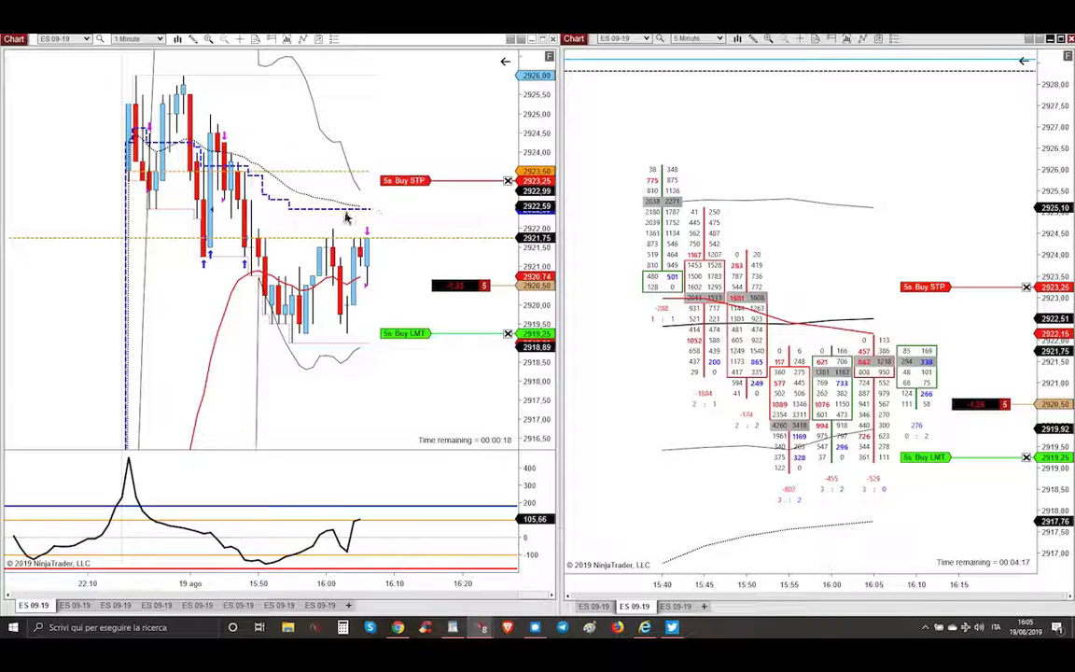
pyautogui.moveTo(379, 343)
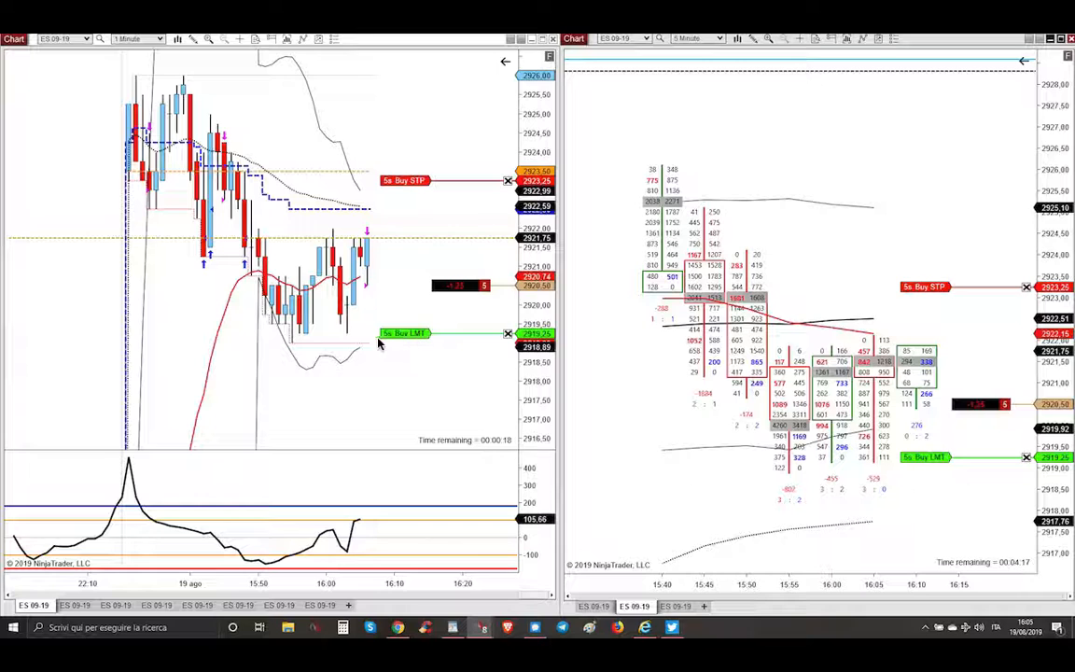